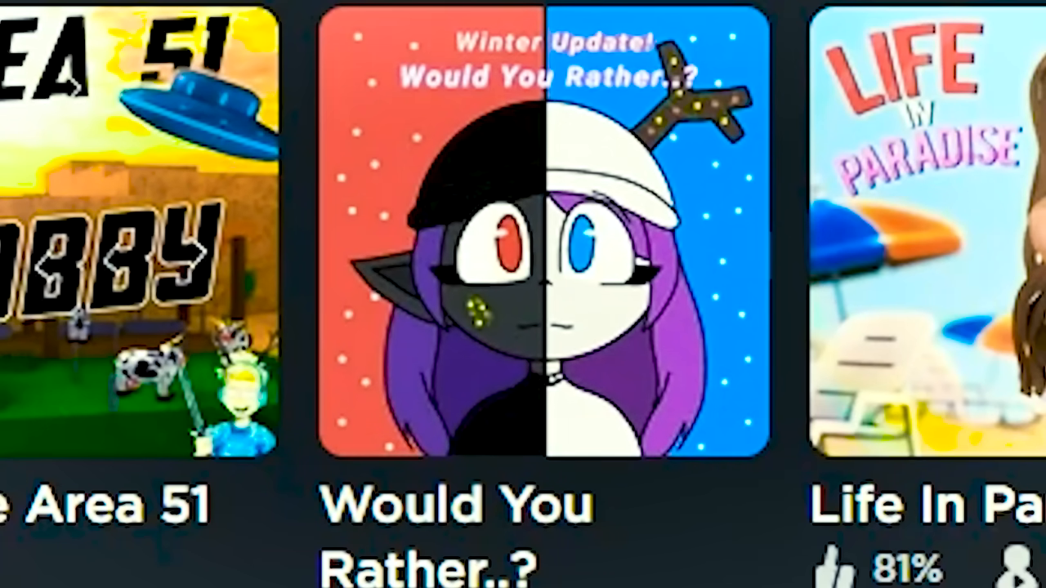
{"action": "mouse_move", "coordinate": [695, 401]}
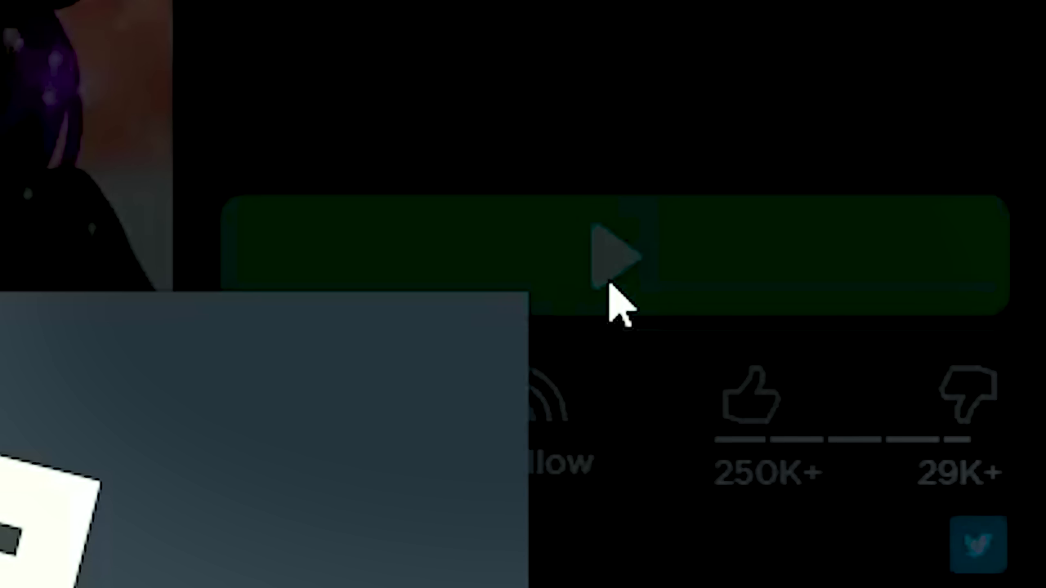
Step: Launch Would You Rather..? and join its round showing "Be a Cone?"
{"action": "left_click", "coordinate": [621, 253]}
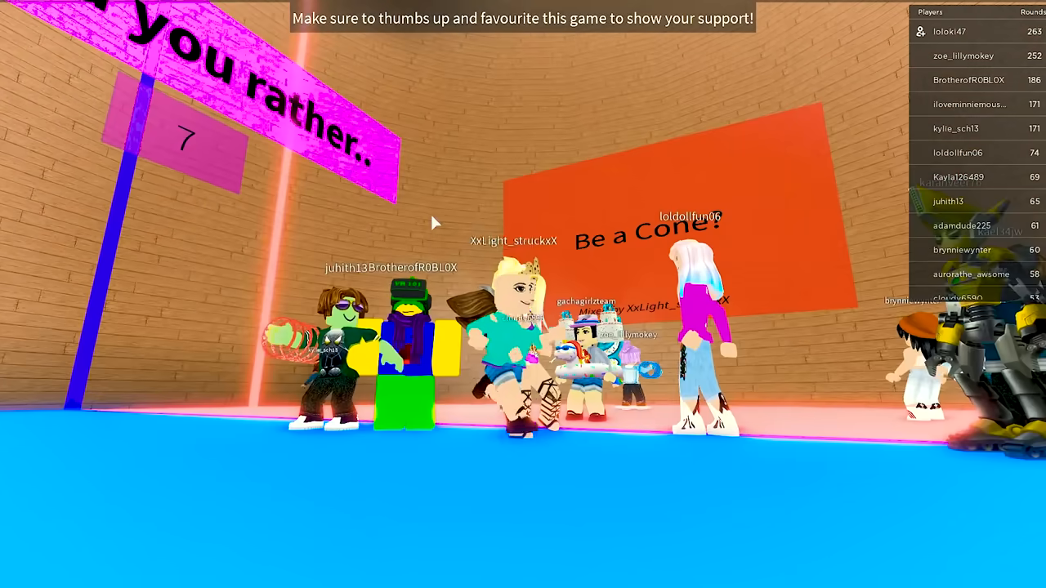
{"action": "mouse_move", "coordinate": [433, 220]}
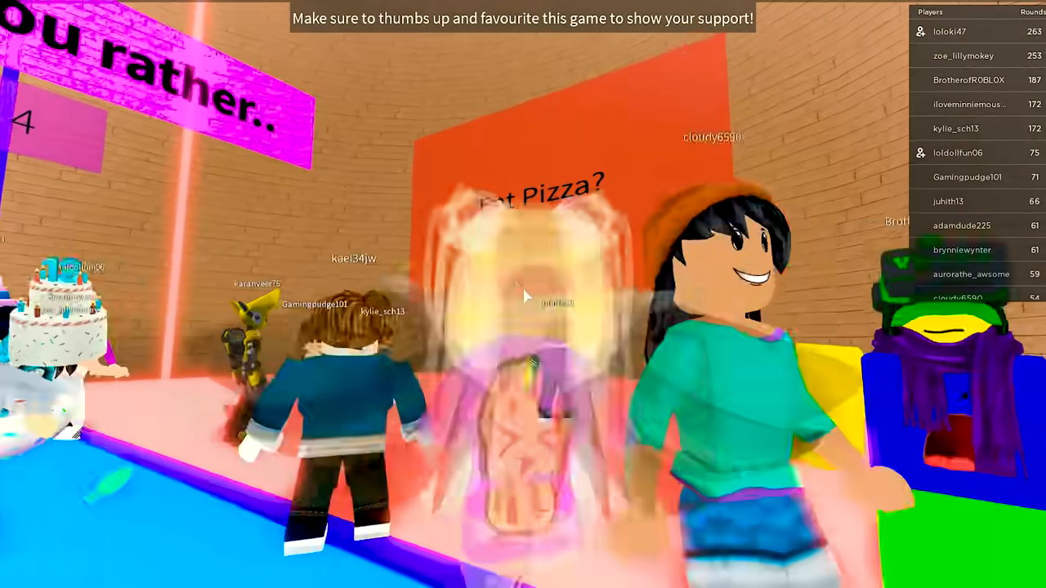
{"action": "mouse_move", "coordinate": [522, 294]}
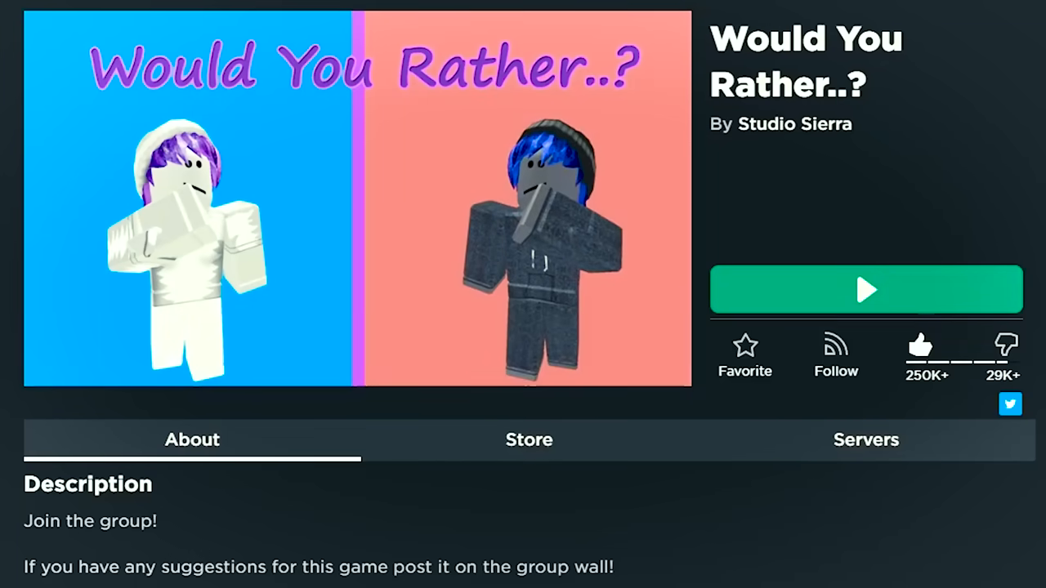
Step: Scroll down the Would You Rather..? game page after leaving the game
{"action": "scroll", "scroll_direction": "down", "scroll_amount": 3}
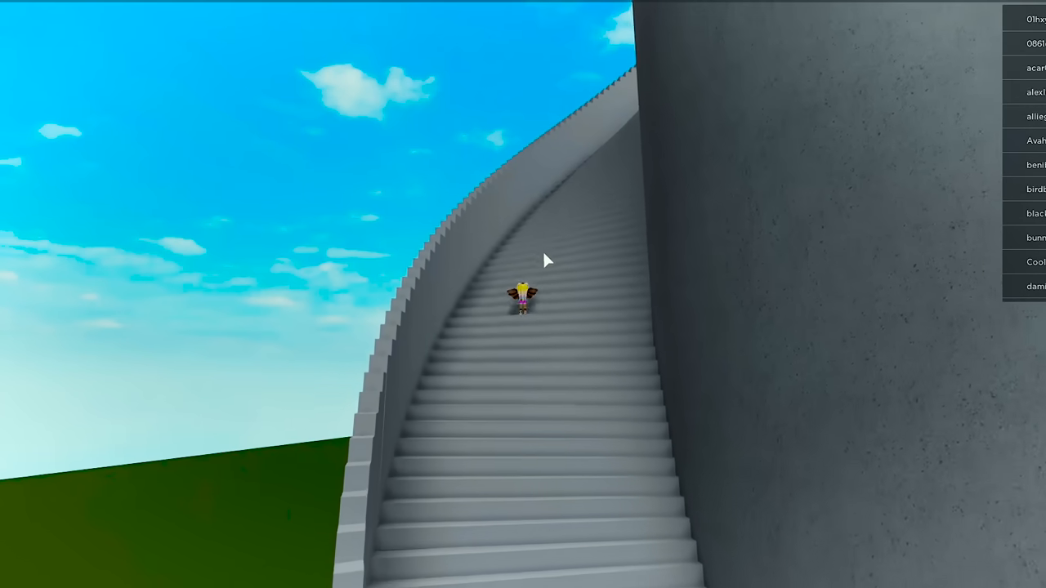
Step: Walk the avatar up the curved stone staircase beside the tower with W
{"action": "key", "text": "w"}
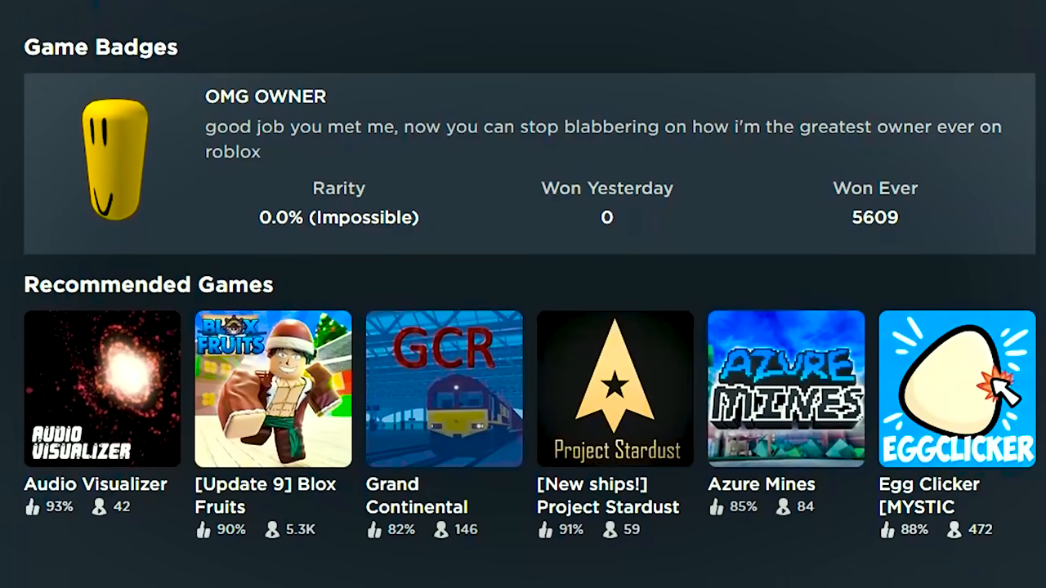
Step: Open the Egg Clicker page and scroll to its Recommended Games, including Totoro {SHOWCASE}
{"action": "scroll", "scroll_direction": "down", "scroll_amount": 3}
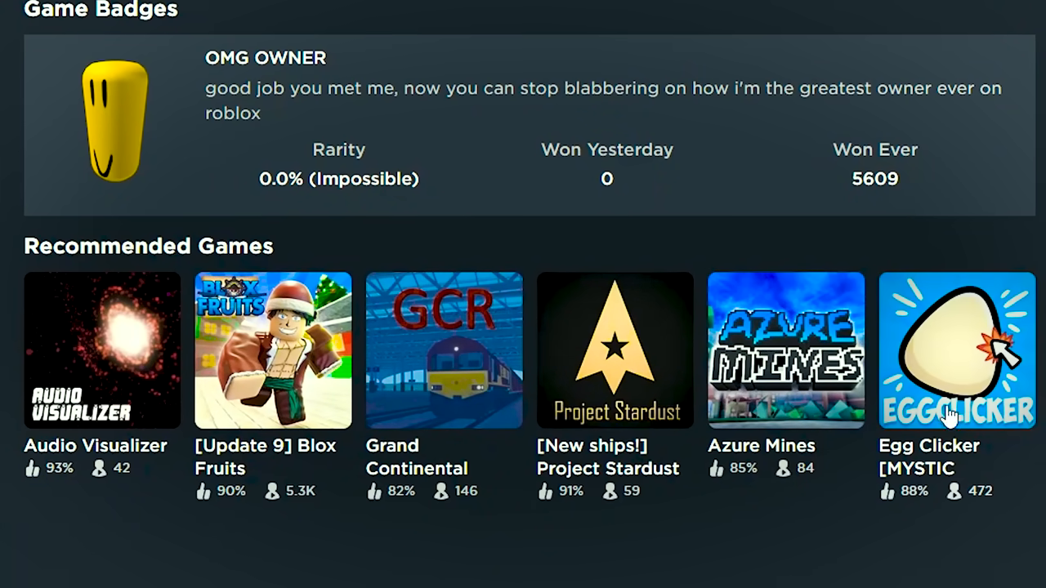
{"action": "left_click", "coordinate": [956, 350]}
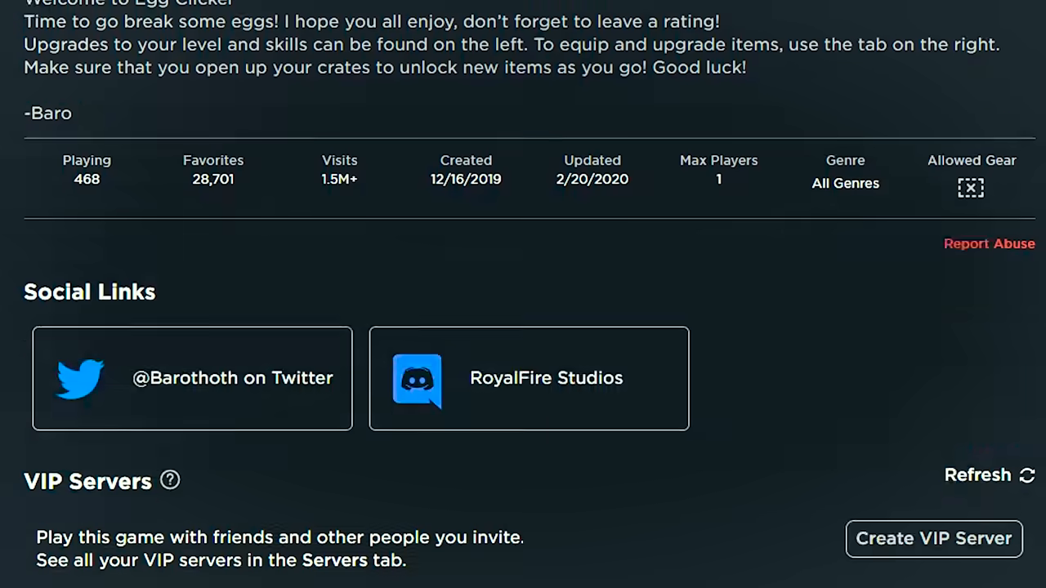
{"action": "scroll", "scroll_direction": "down", "scroll_amount": 3}
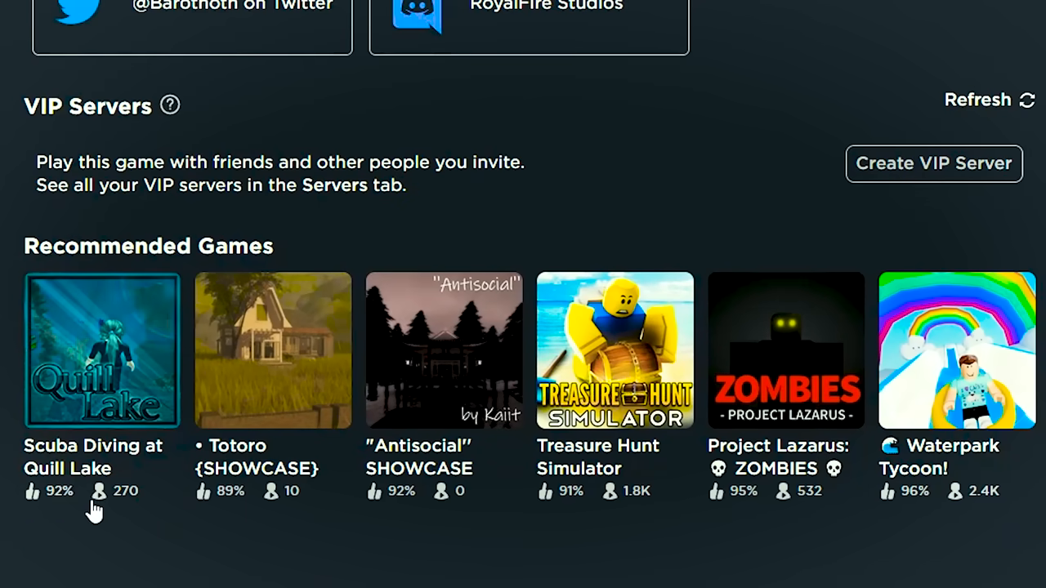
{"action": "mouse_move", "coordinate": [63, 321]}
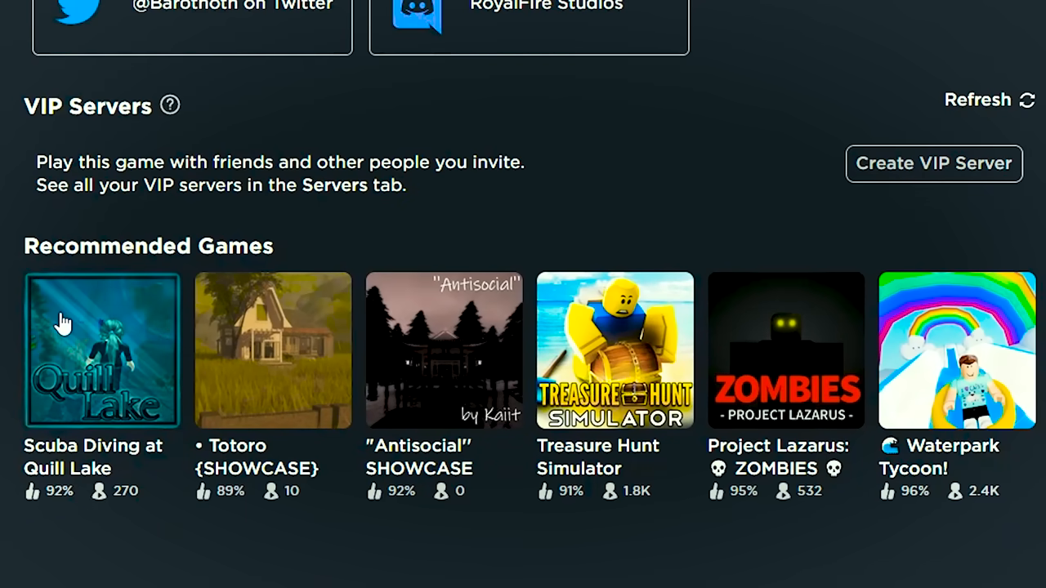
Step: Open the Totoro {SHOWCASE} game page from Recommended Games
{"action": "left_click", "coordinate": [272, 350]}
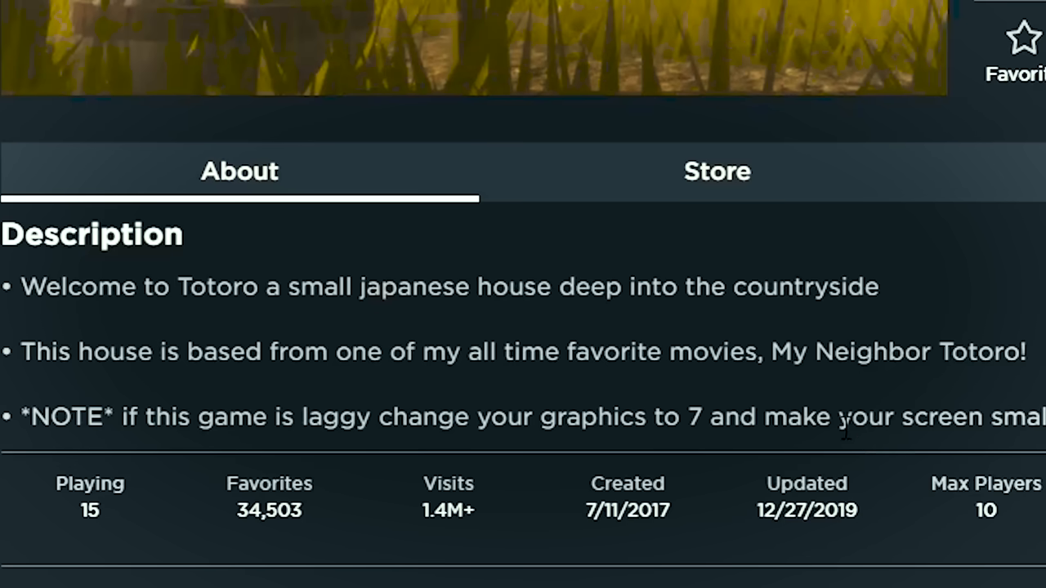
{"action": "mouse_move", "coordinate": [344, 384]}
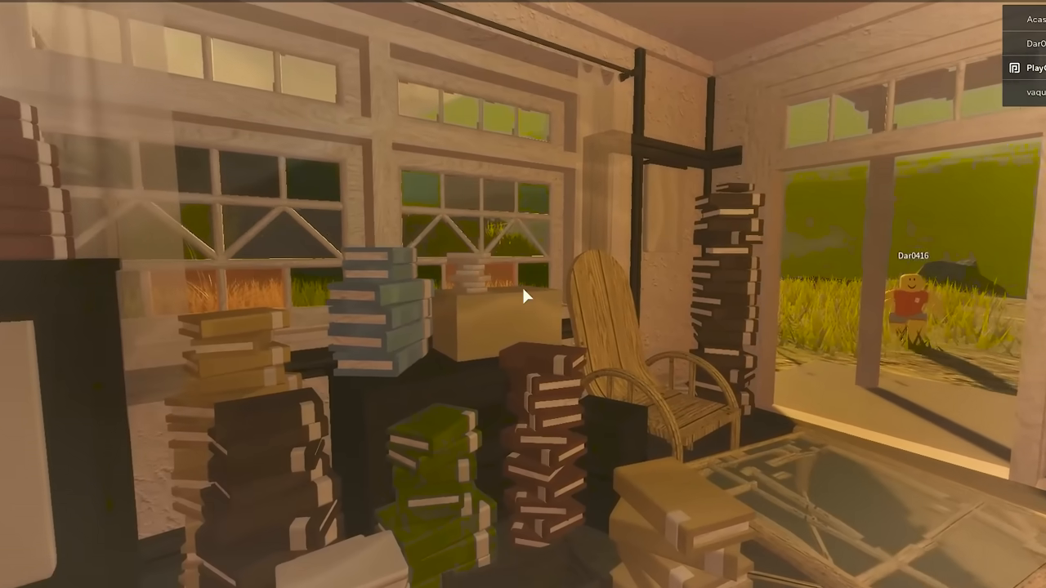
{"action": "mouse_move", "coordinate": [523, 295]}
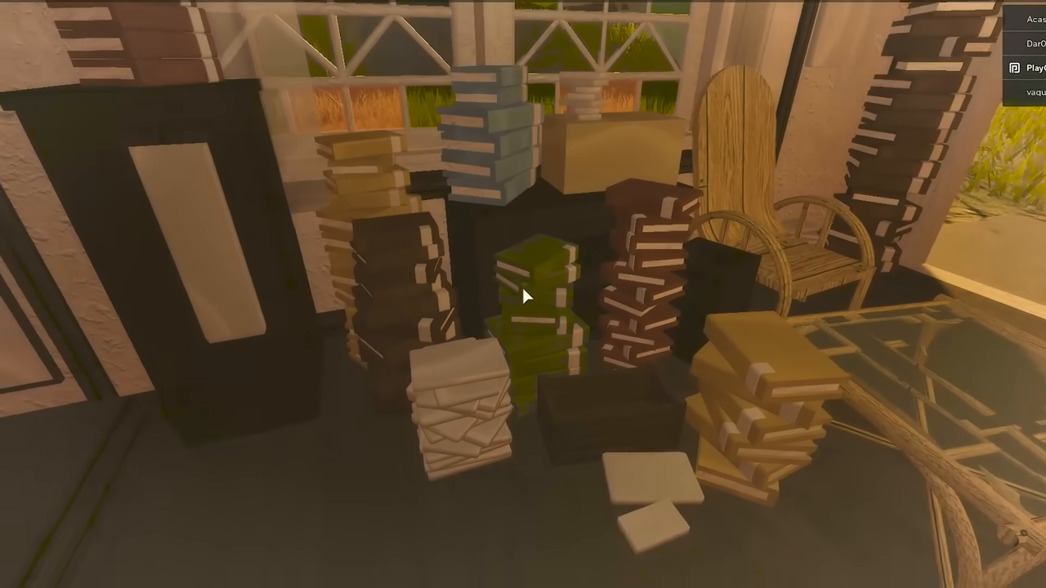
{"action": "mouse_move", "coordinate": [523, 294]}
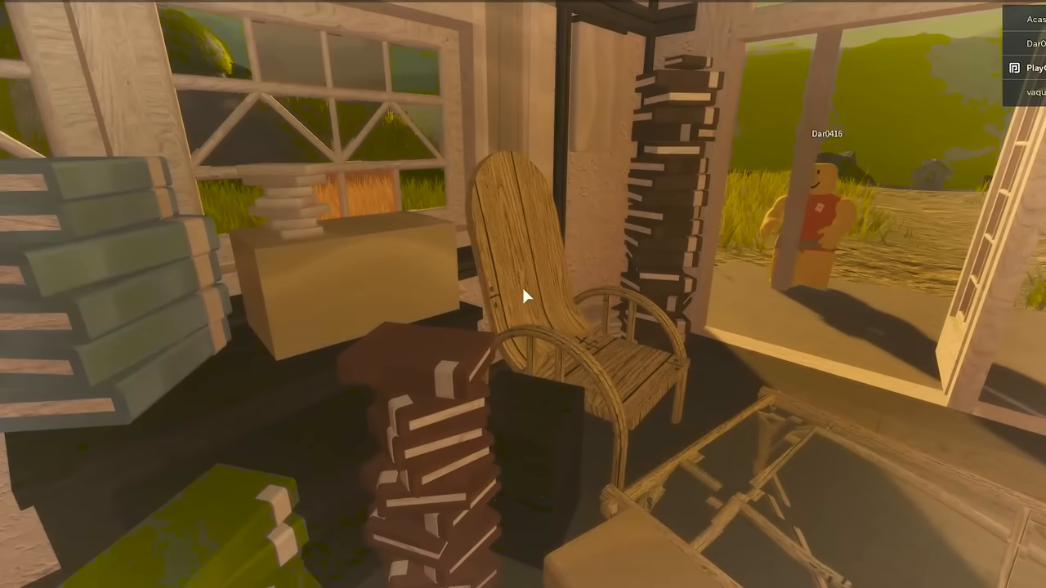
{"action": "mouse_move", "coordinate": [523, 295]}
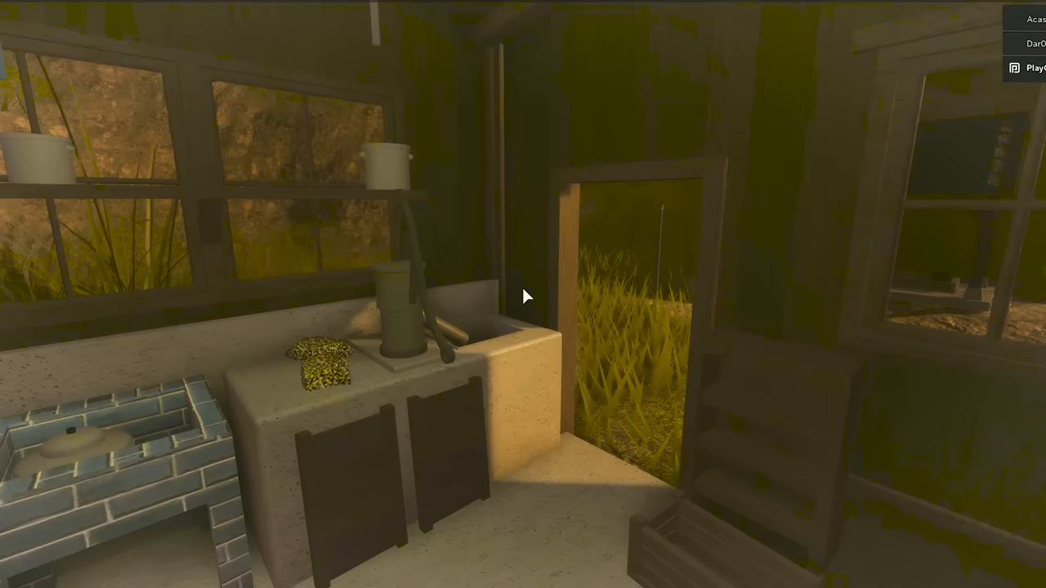
{"action": "mouse_move", "coordinate": [523, 294]}
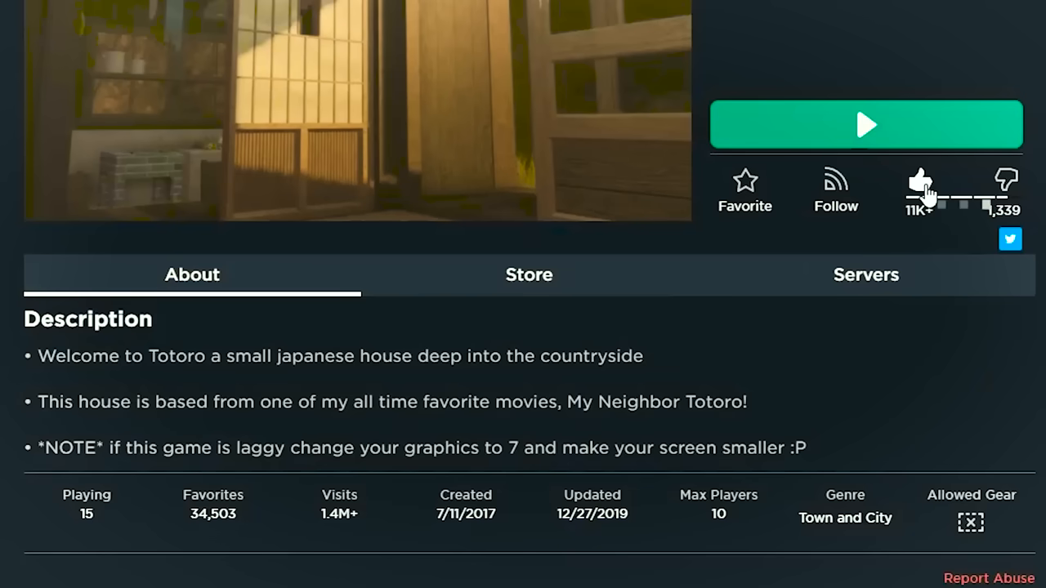
Step: Scroll the Totoro page to recommendations showing Haku {SHOWCASE} and Officer K's Apartment
{"action": "scroll", "scroll_direction": "down", "scroll_amount": 3}
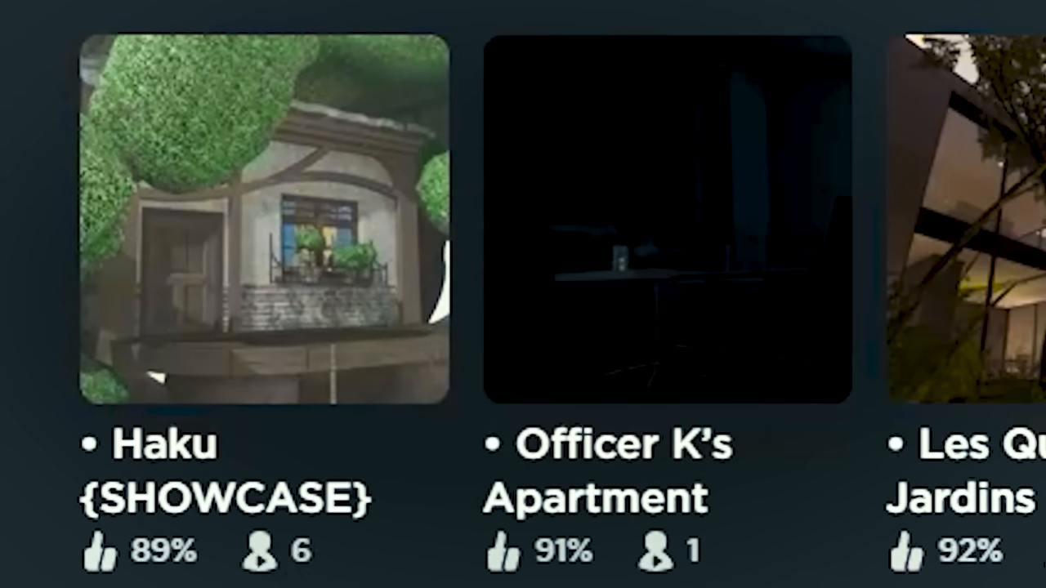
Step: Open Officer K's Apartment {SHOWCASE}, read its description, and launch it
{"action": "left_click", "coordinate": [661, 221]}
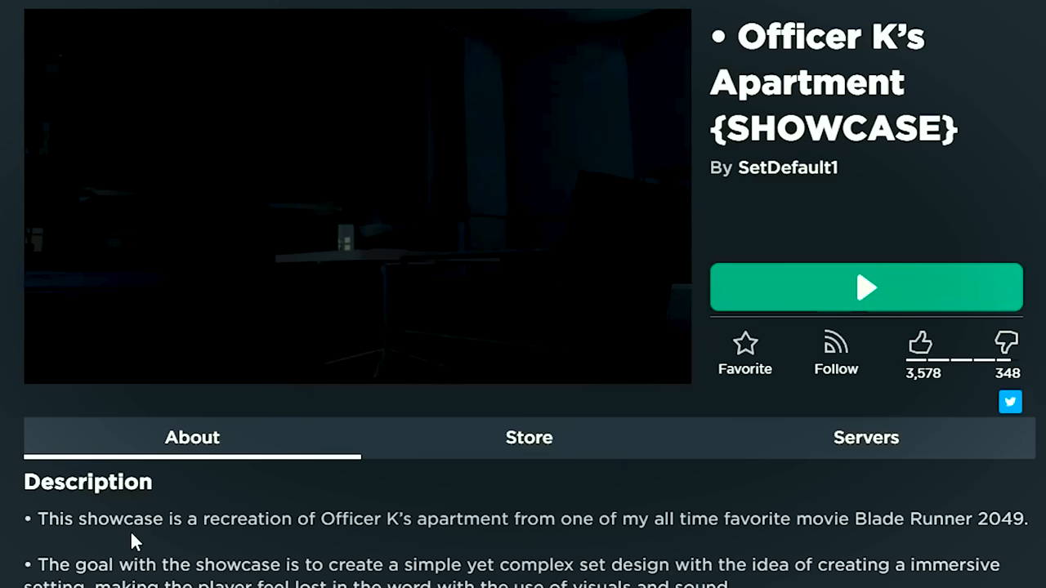
{"action": "mouse_move", "coordinate": [479, 537]}
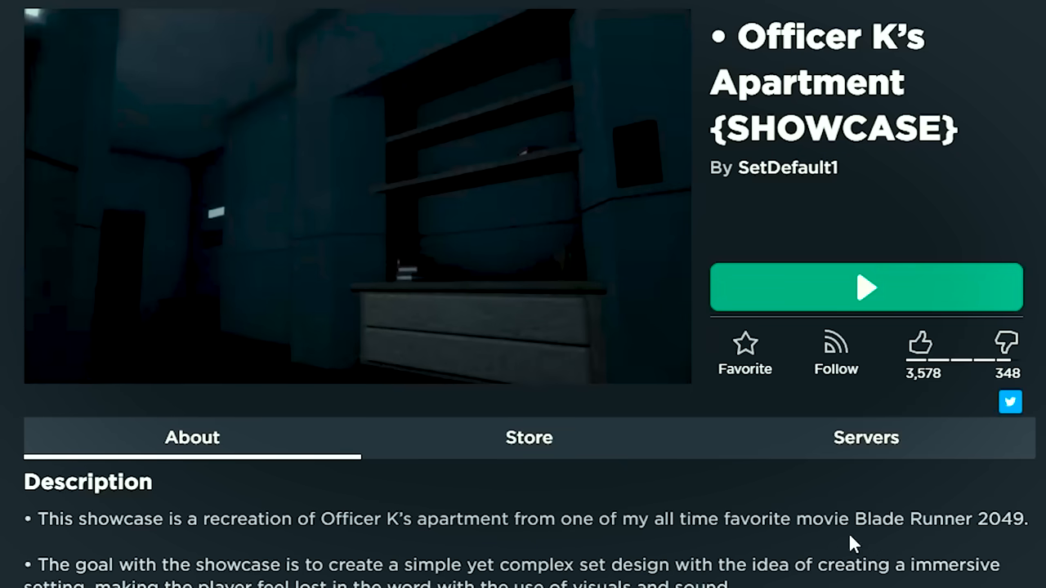
{"action": "scroll", "scroll_direction": "down", "scroll_amount": 3}
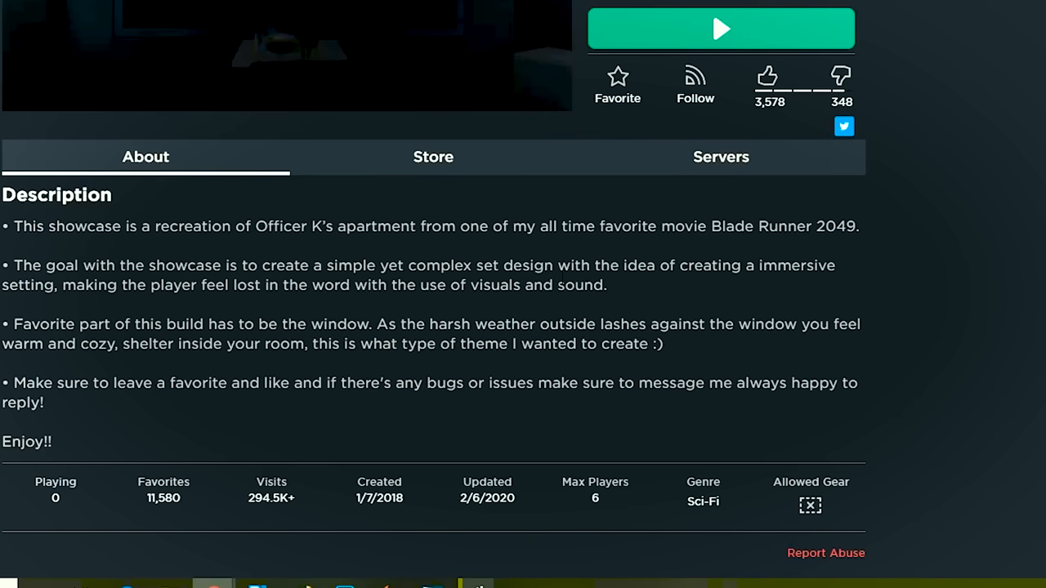
{"action": "mouse_move", "coordinate": [74, 319]}
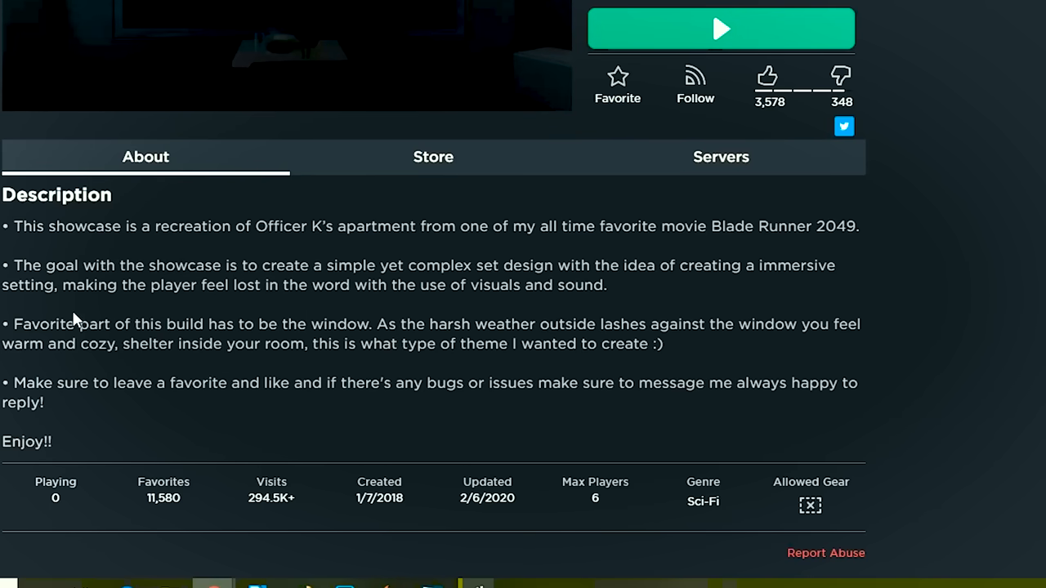
{"action": "mouse_move", "coordinate": [306, 305]}
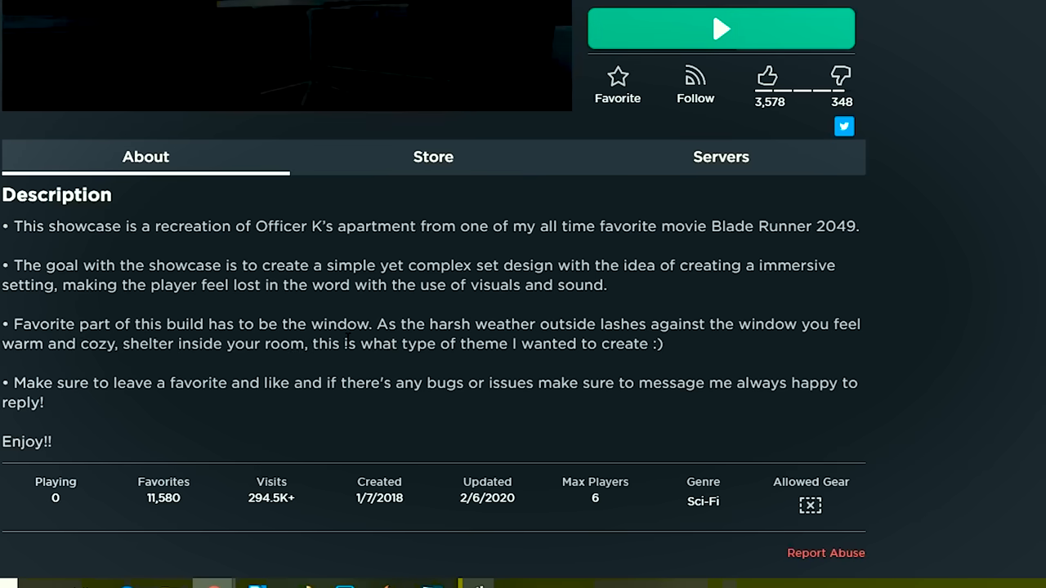
{"action": "mouse_move", "coordinate": [432, 375]}
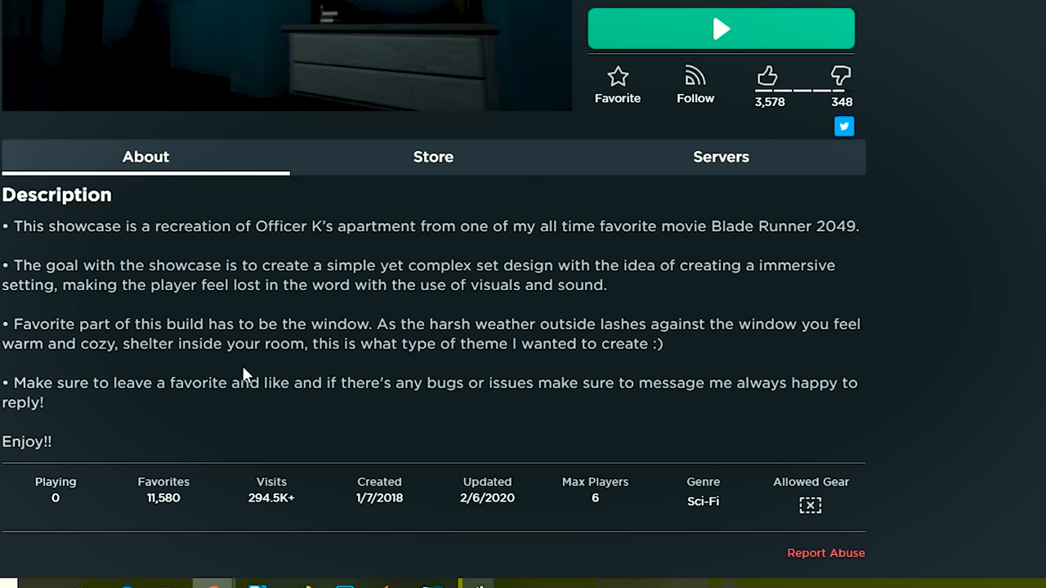
{"action": "left_click", "coordinate": [719, 29]}
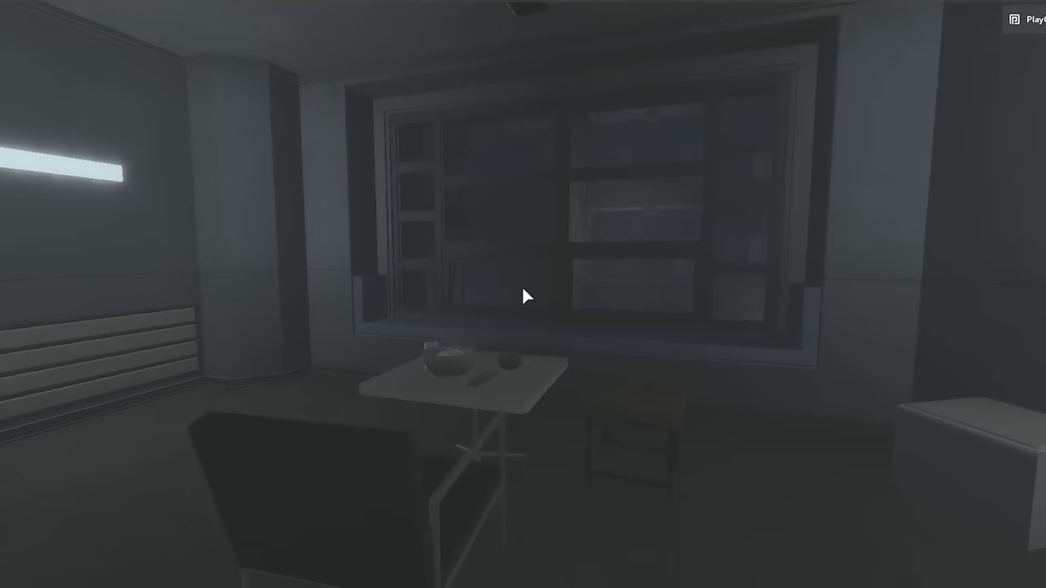
{"action": "mouse_move", "coordinate": [523, 294]}
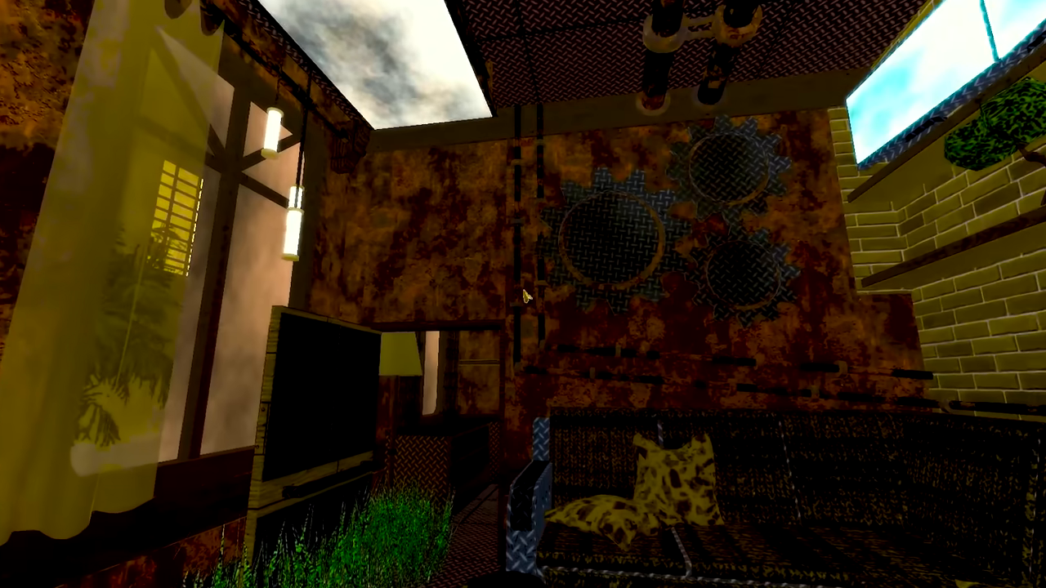
{"action": "mouse_move", "coordinate": [523, 294]}
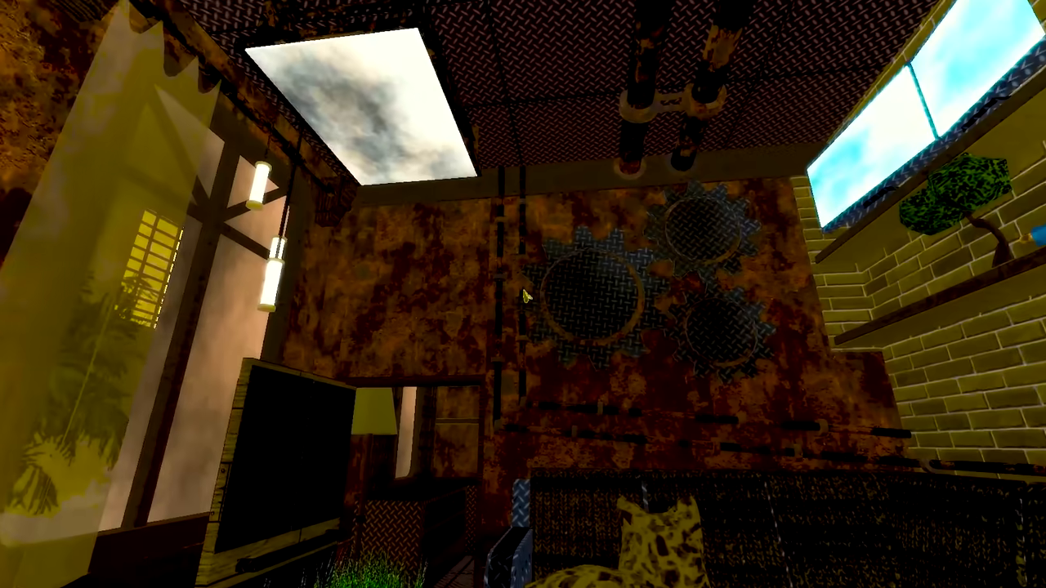
{"action": "mouse_move", "coordinate": [523, 294]}
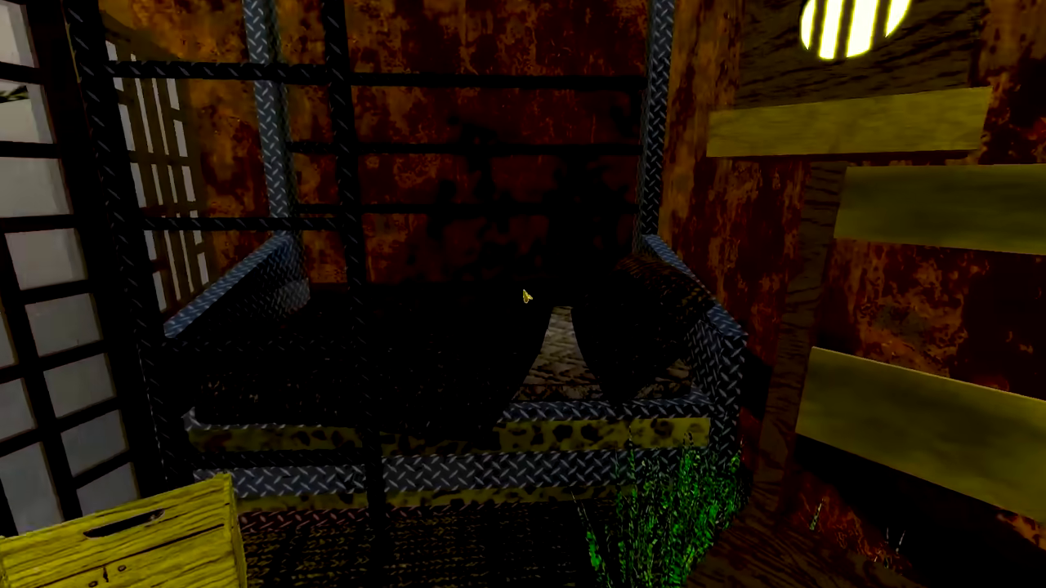
{"action": "mouse_move", "coordinate": [523, 294]}
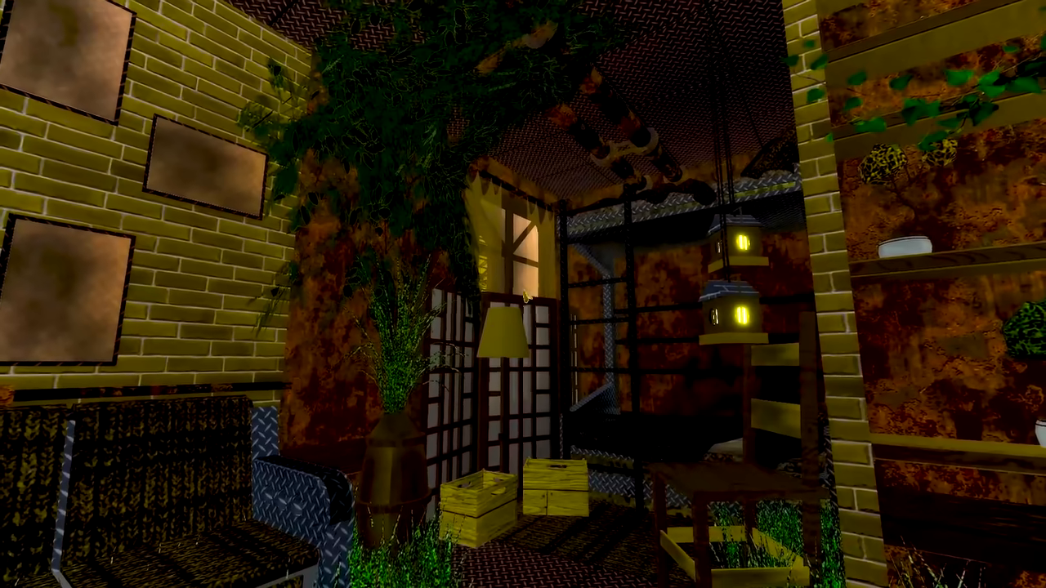
{"action": "mouse_move", "coordinate": [523, 295]}
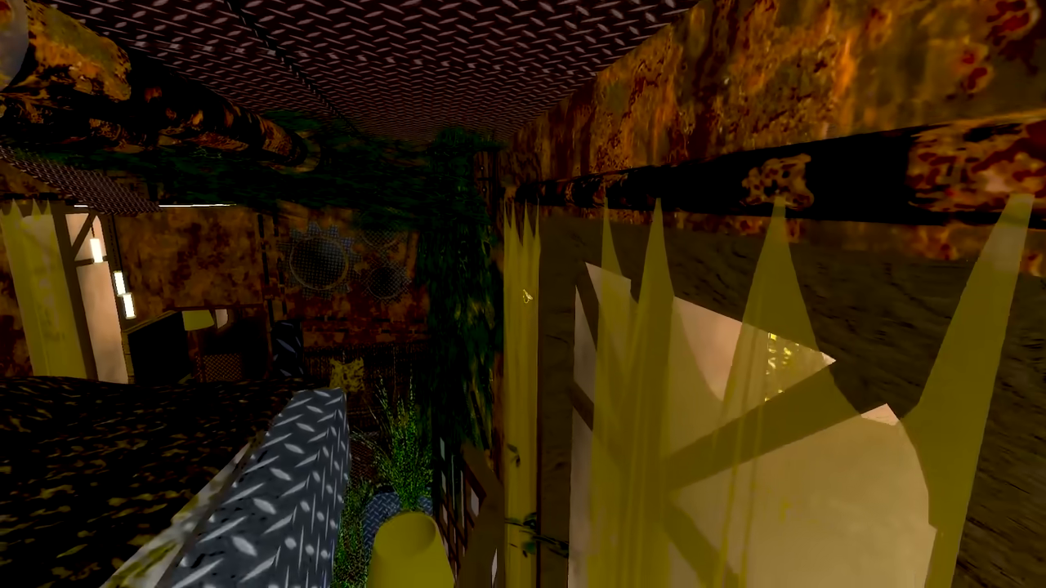
{"action": "mouse_move", "coordinate": [523, 294]}
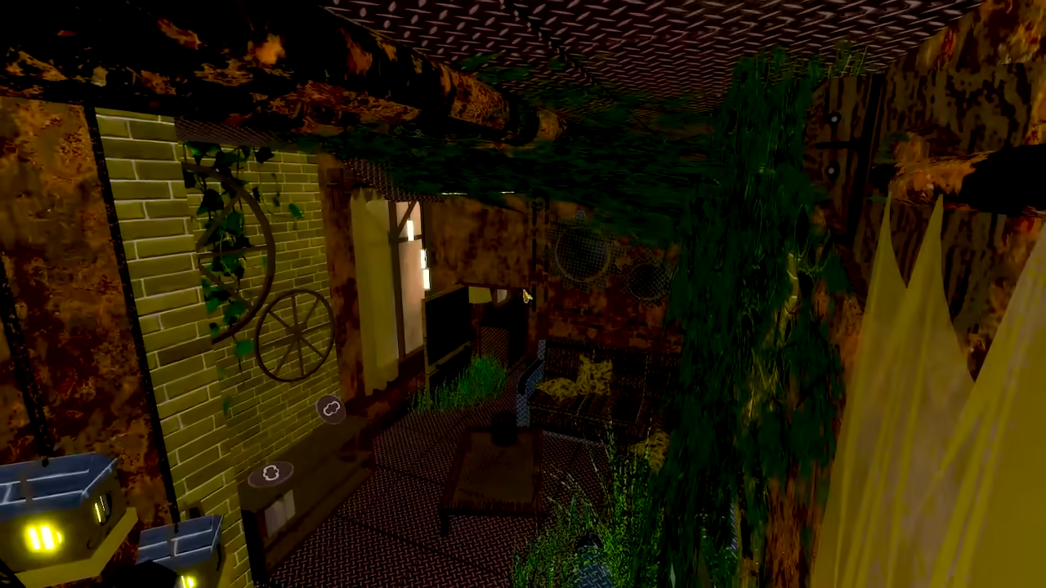
{"action": "mouse_move", "coordinate": [523, 294]}
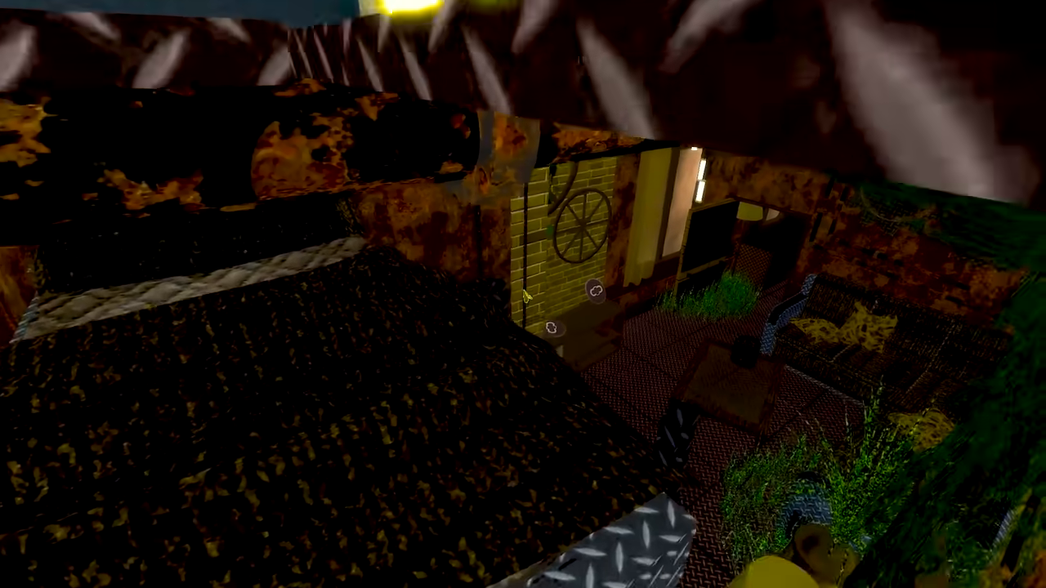
{"action": "mouse_move", "coordinate": [515, 294]}
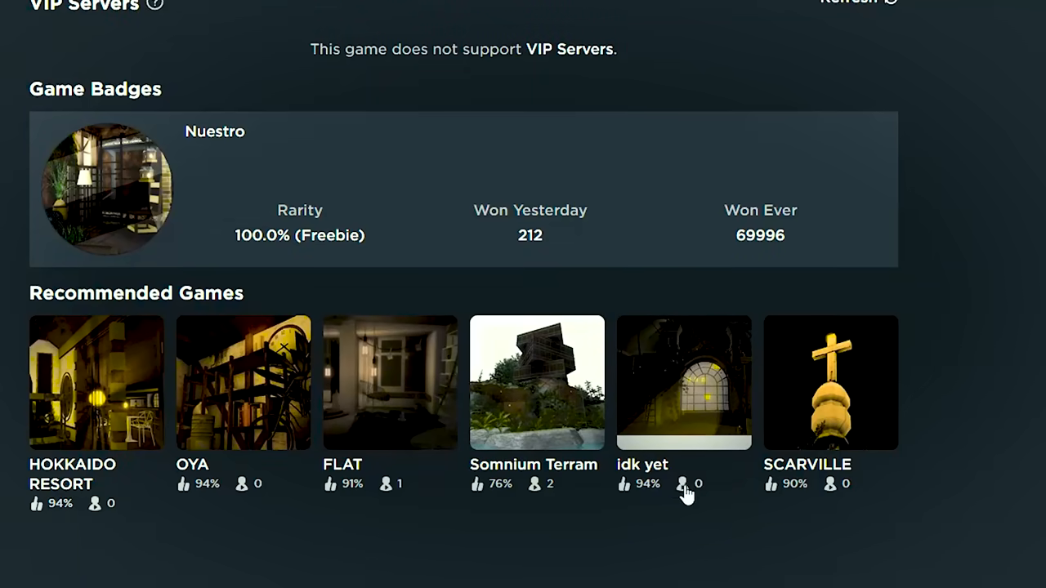
{"action": "mouse_move", "coordinate": [695, 398]}
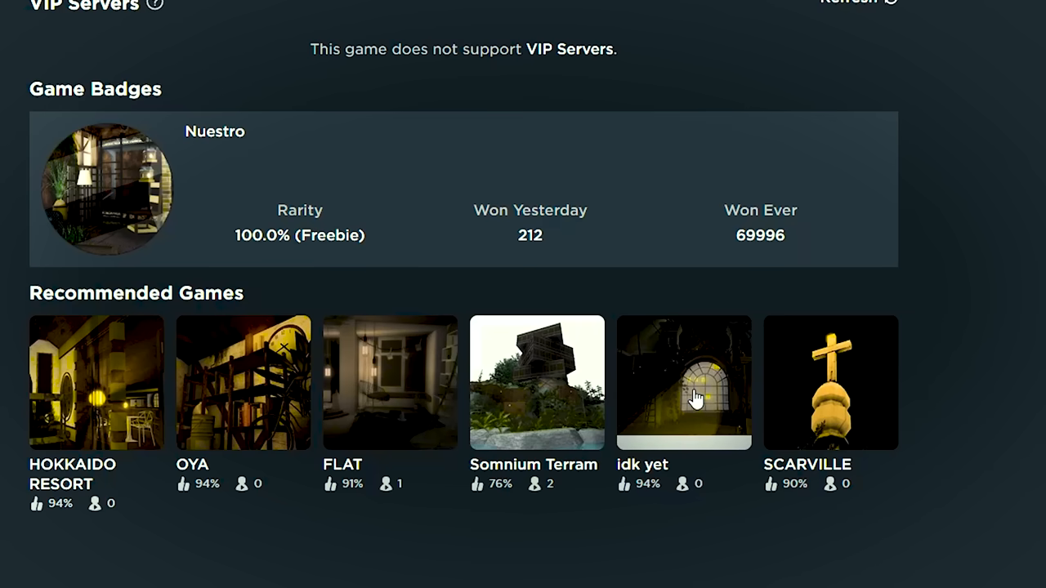
Step: Open thr1fted's "idk yet" from Recommended Games and launch it
{"action": "left_click", "coordinate": [683, 381]}
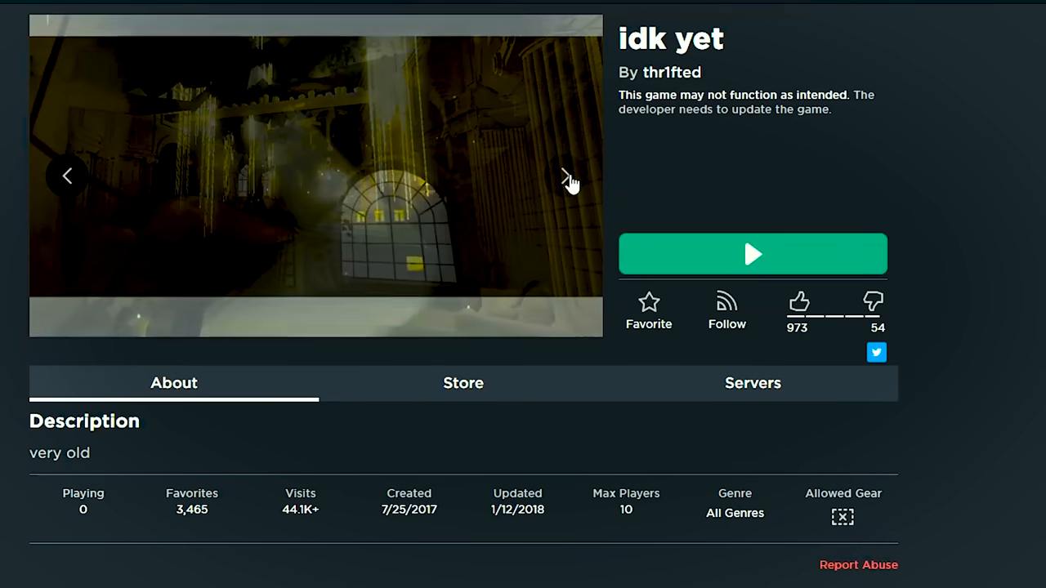
{"action": "left_click", "coordinate": [752, 254]}
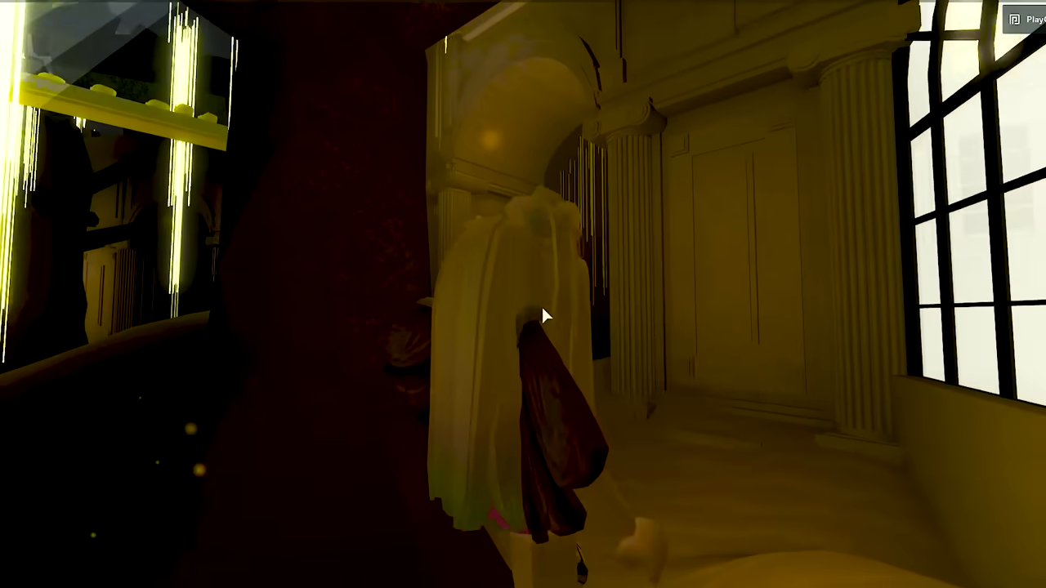
{"action": "mouse_move", "coordinate": [570, 223]}
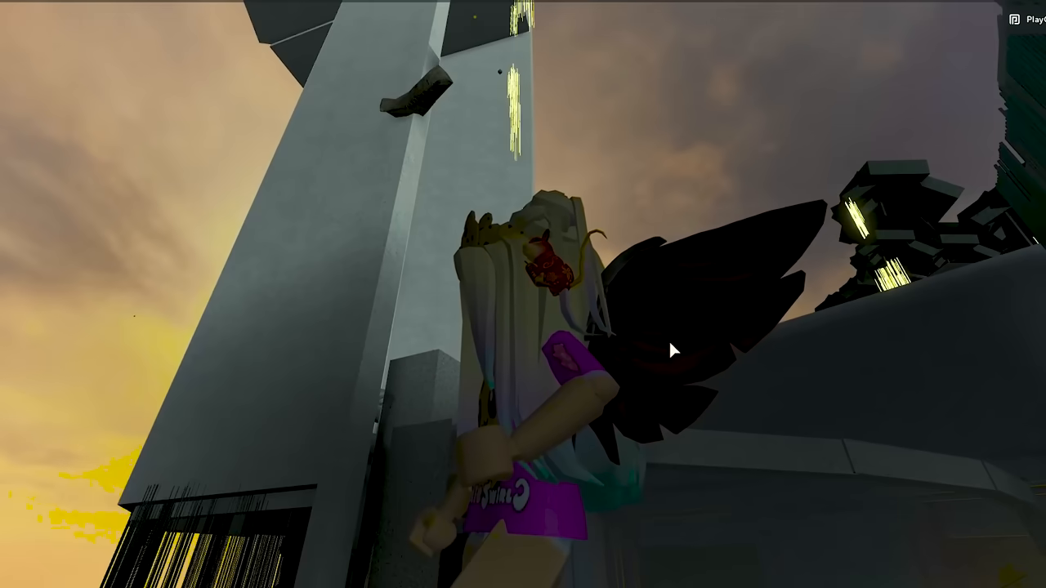
{"action": "mouse_move", "coordinate": [662, 358]}
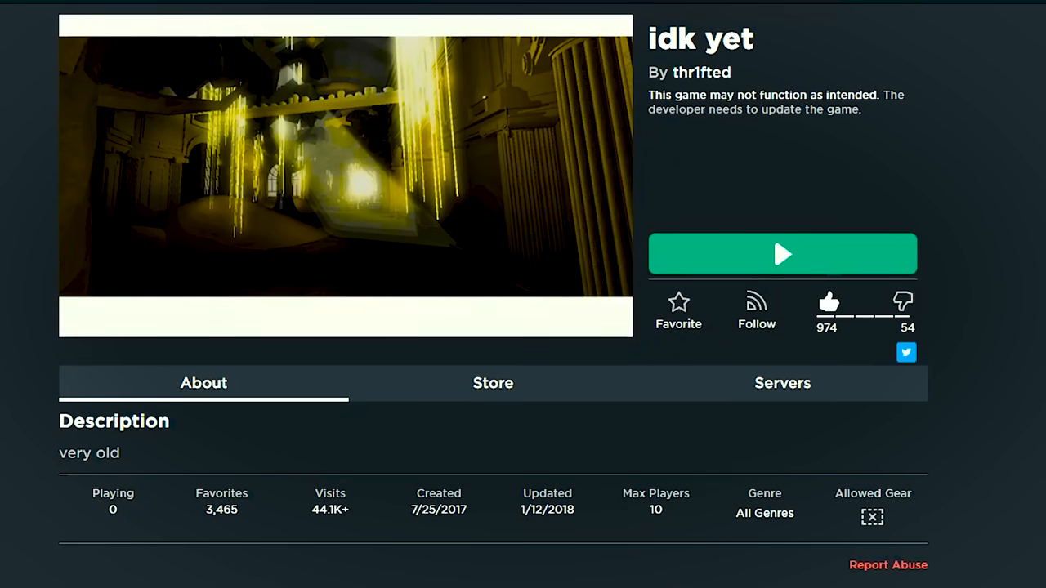
Step: Scroll to Recommended Games, open Nyanja [Showcase] by Tohb, and launch it
{"action": "scroll", "scroll_direction": "down", "scroll_amount": 3}
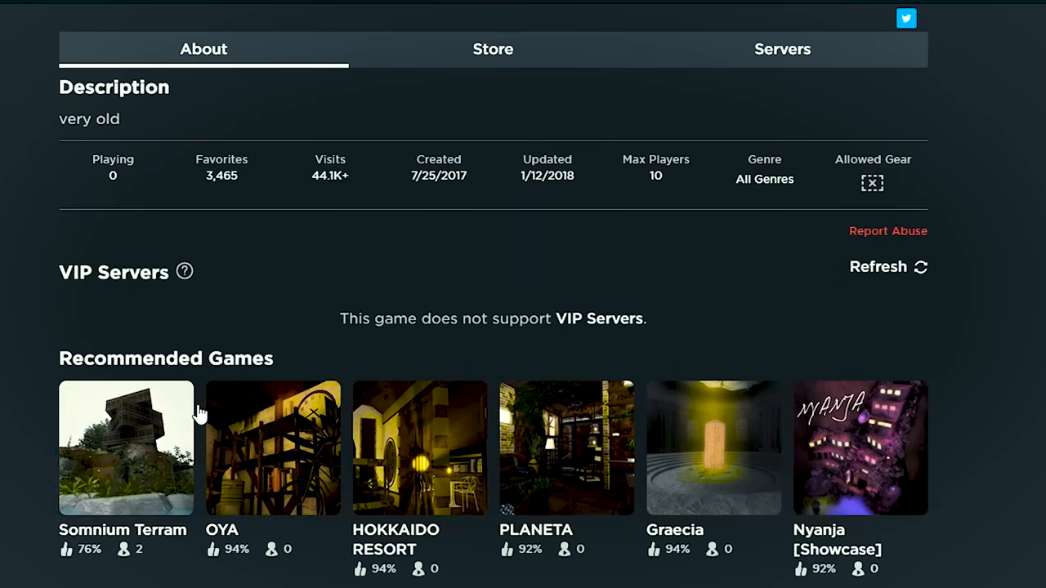
{"action": "left_click", "coordinate": [859, 448]}
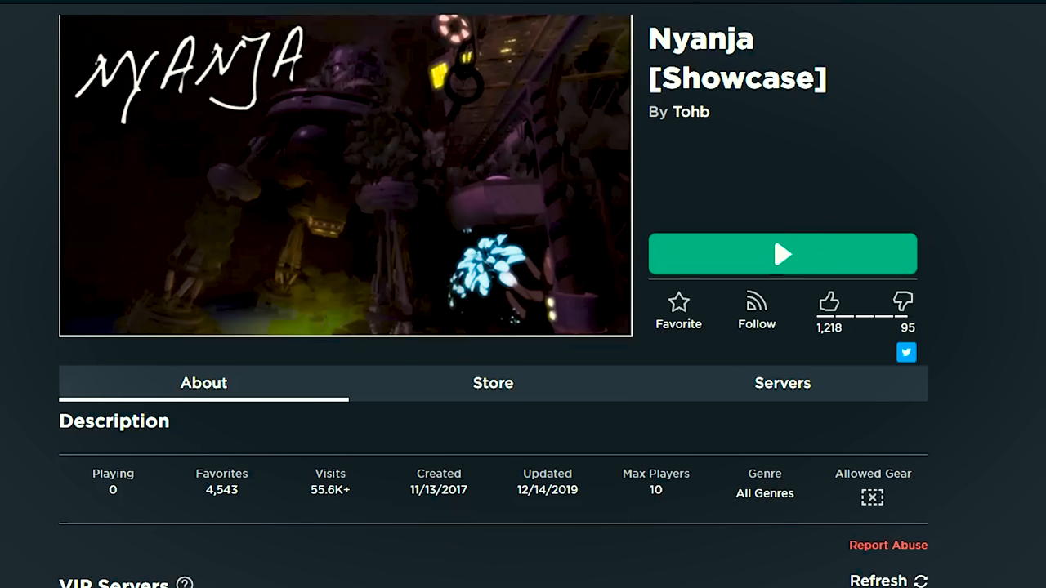
{"action": "left_click", "coordinate": [781, 253]}
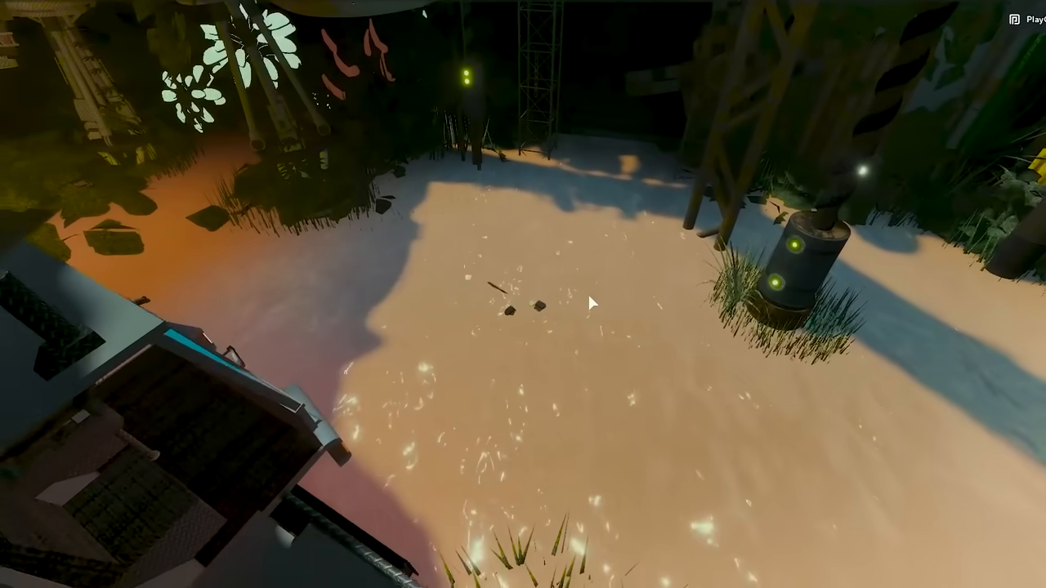
{"action": "mouse_move", "coordinate": [592, 219]}
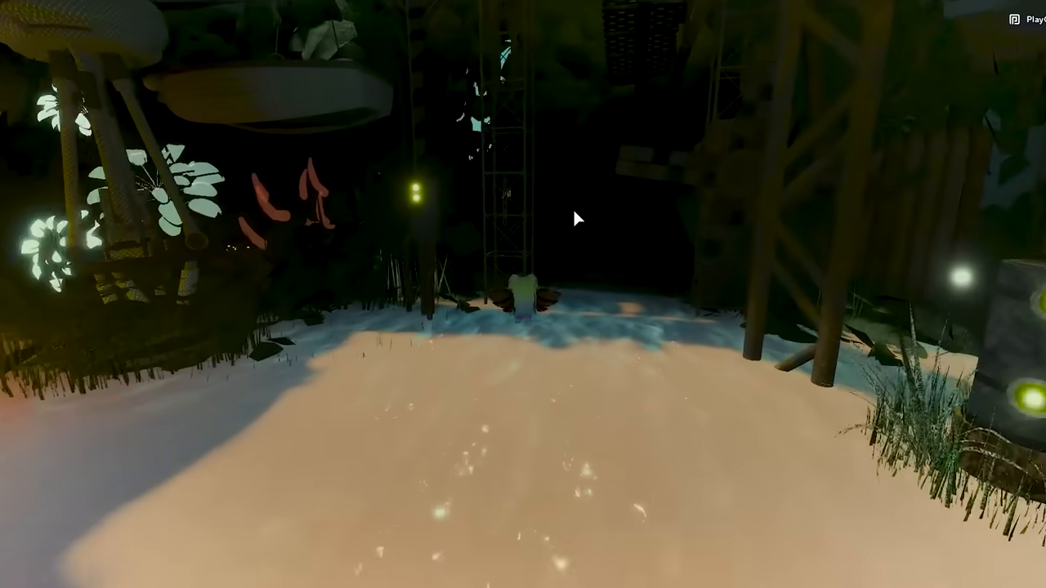